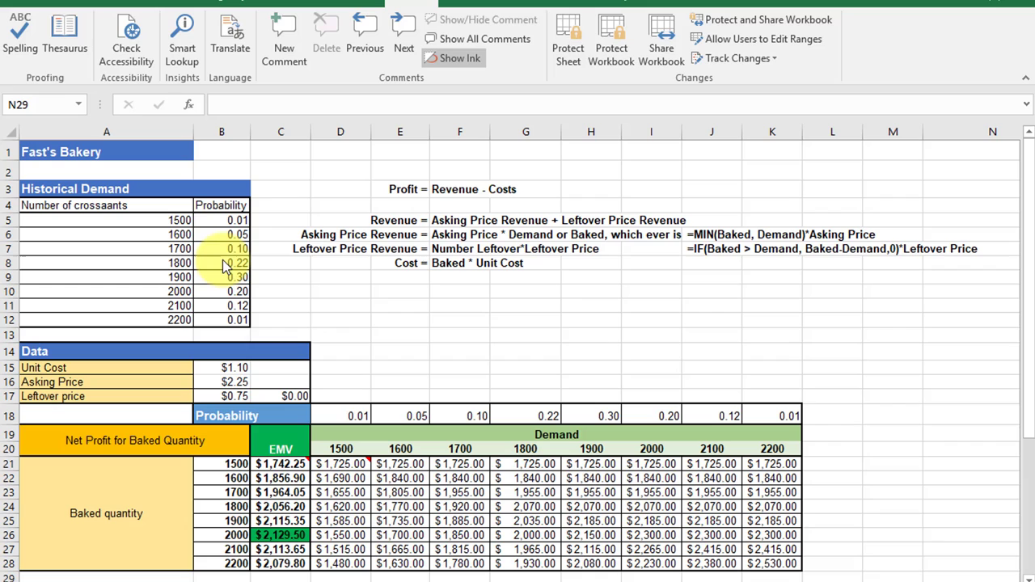
pyautogui.moveTo(114, 304)
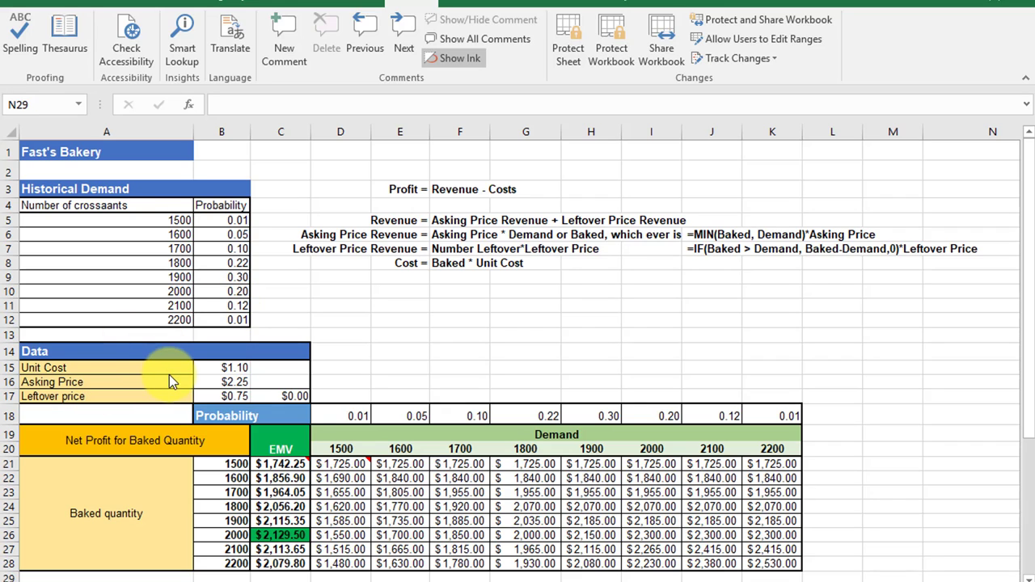
pyautogui.moveTo(159, 390)
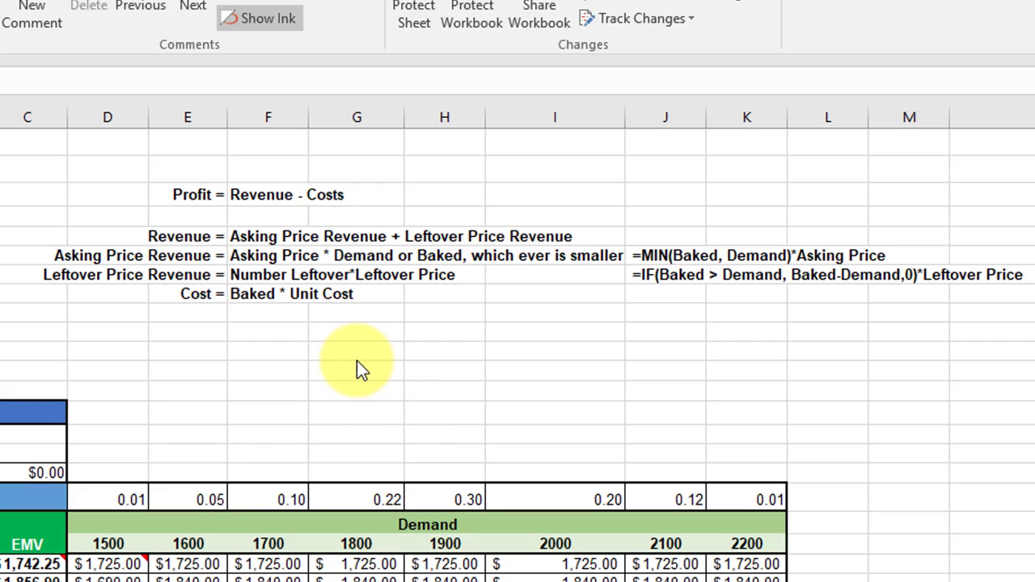
pyautogui.moveTo(363, 216)
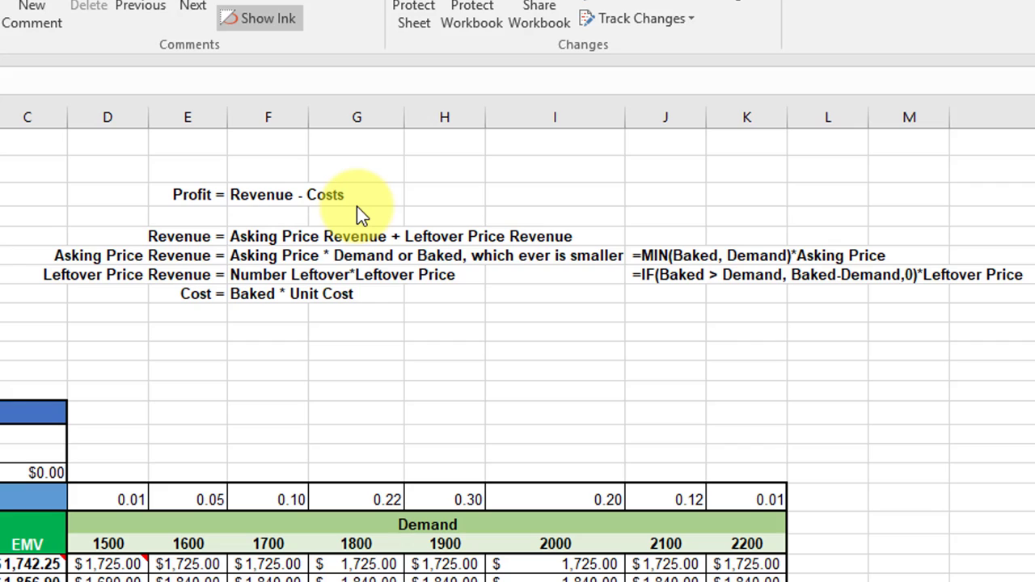
pyautogui.moveTo(207, 255)
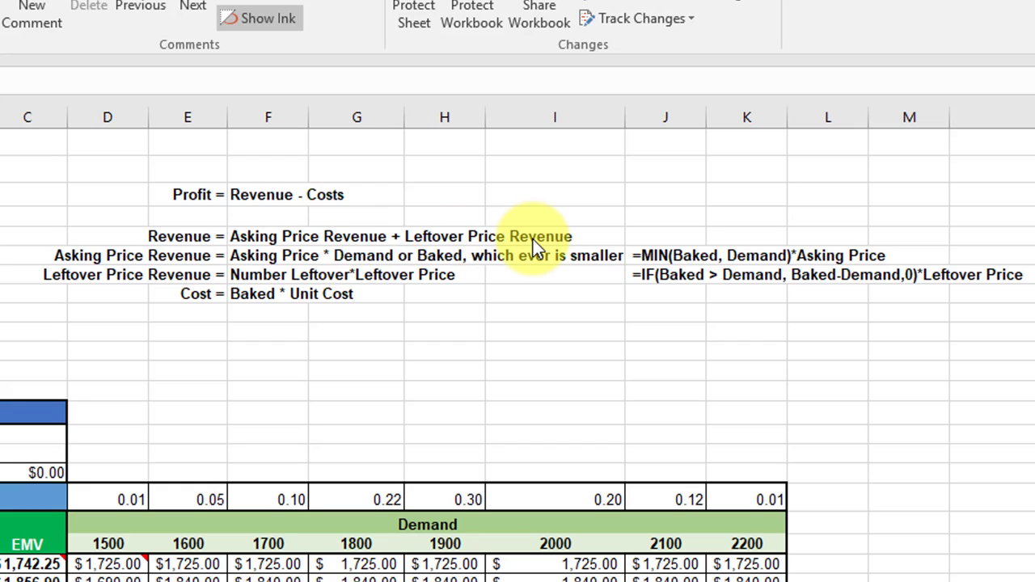
pyautogui.moveTo(204, 257)
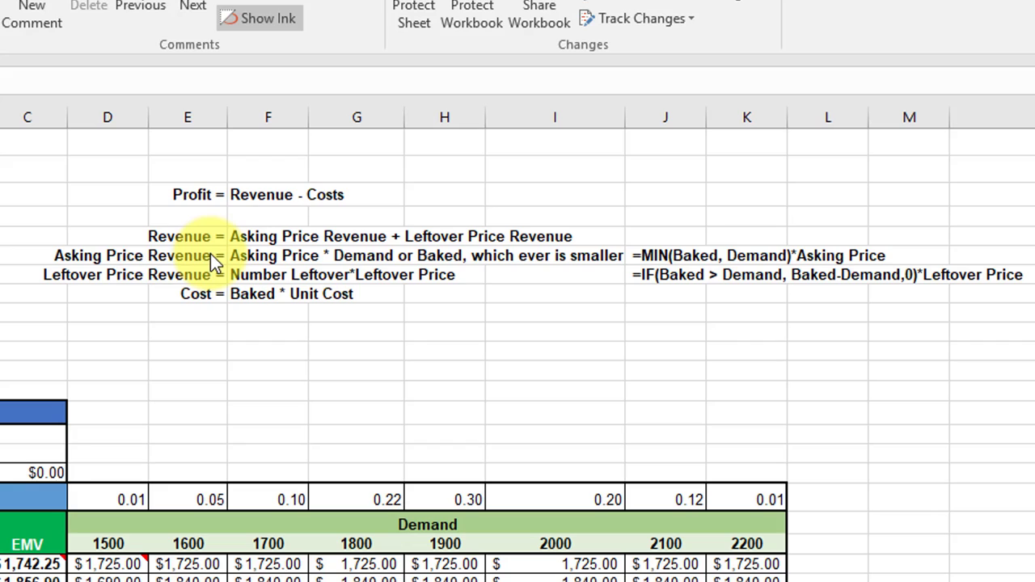
pyautogui.moveTo(240, 267)
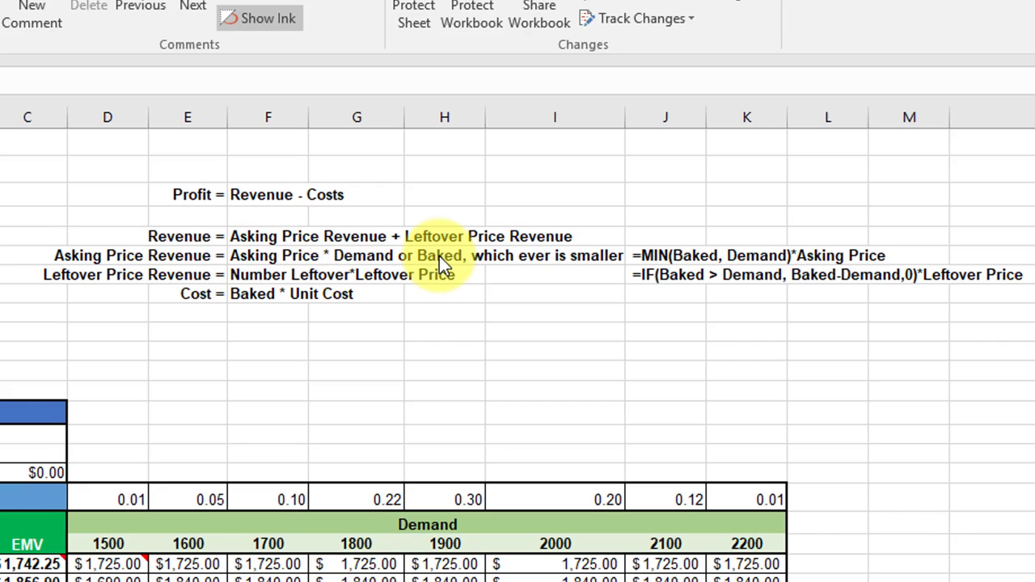
pyautogui.moveTo(121, 293)
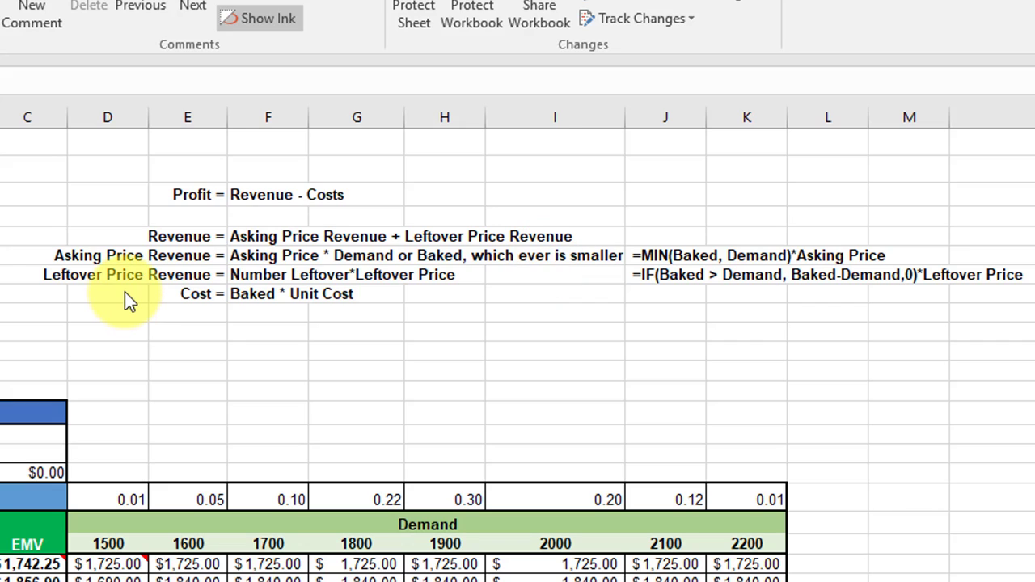
pyautogui.moveTo(337, 294)
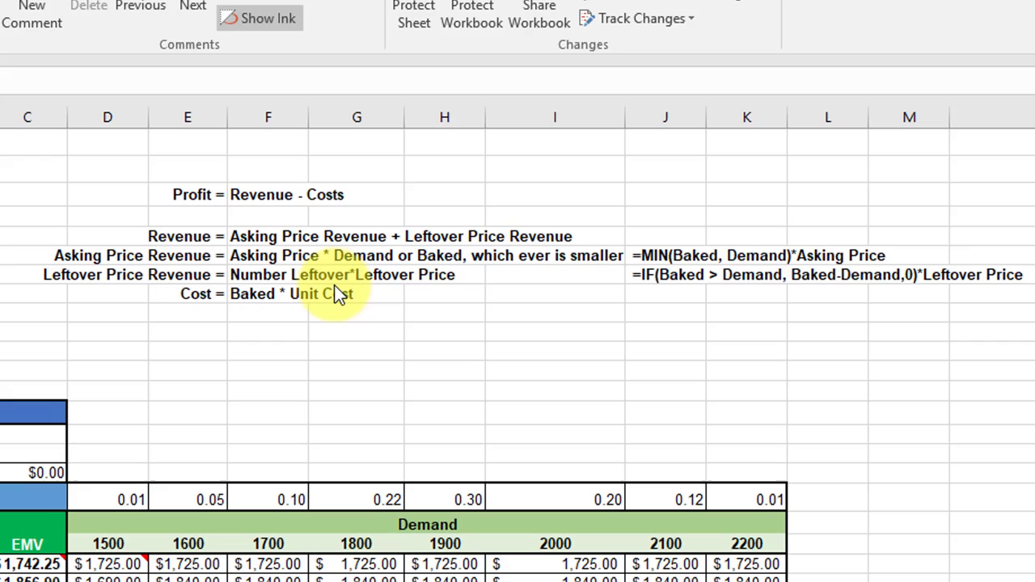
pyautogui.moveTo(449, 294)
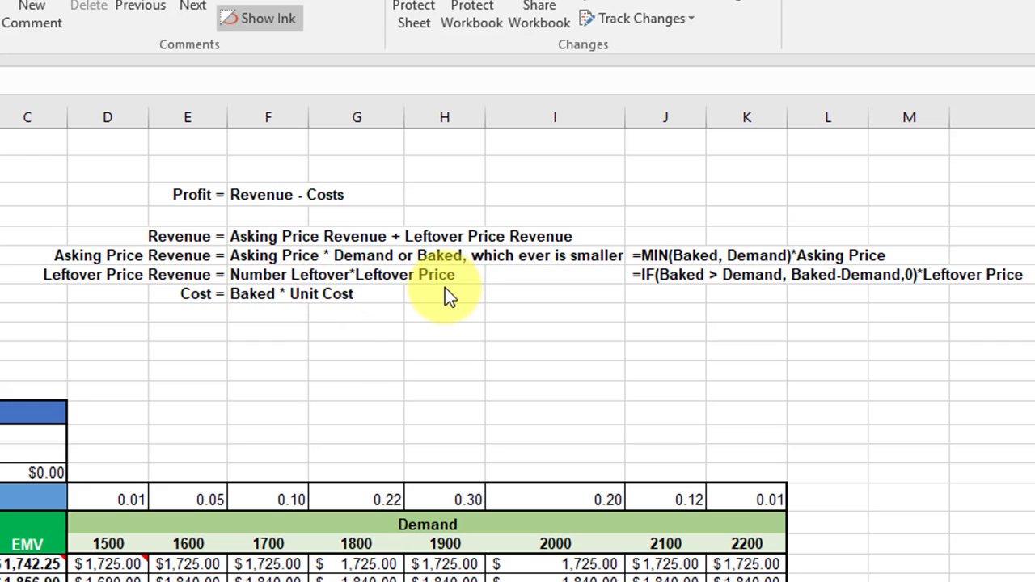
pyautogui.moveTo(246, 315)
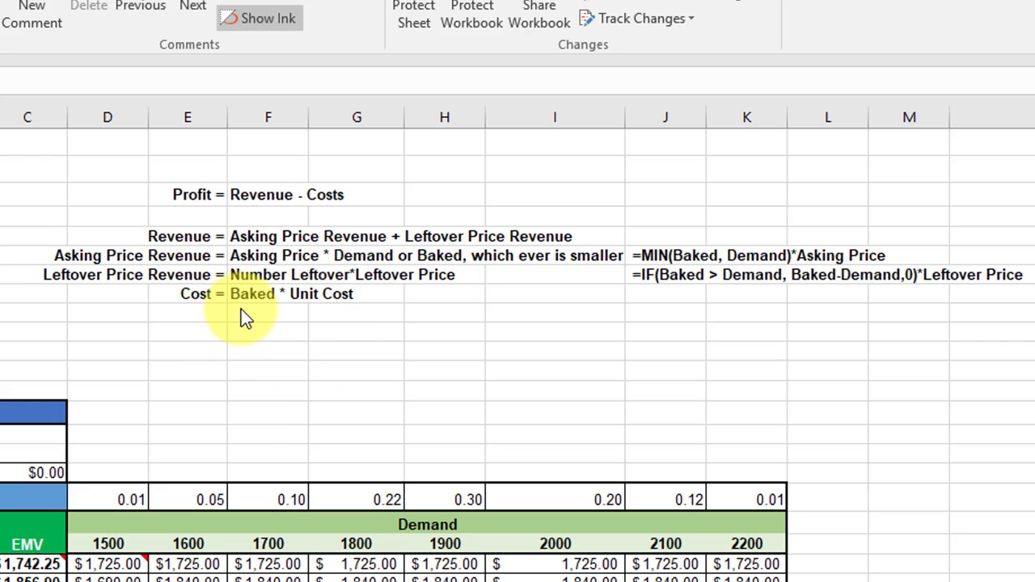
pyautogui.moveTo(327, 320)
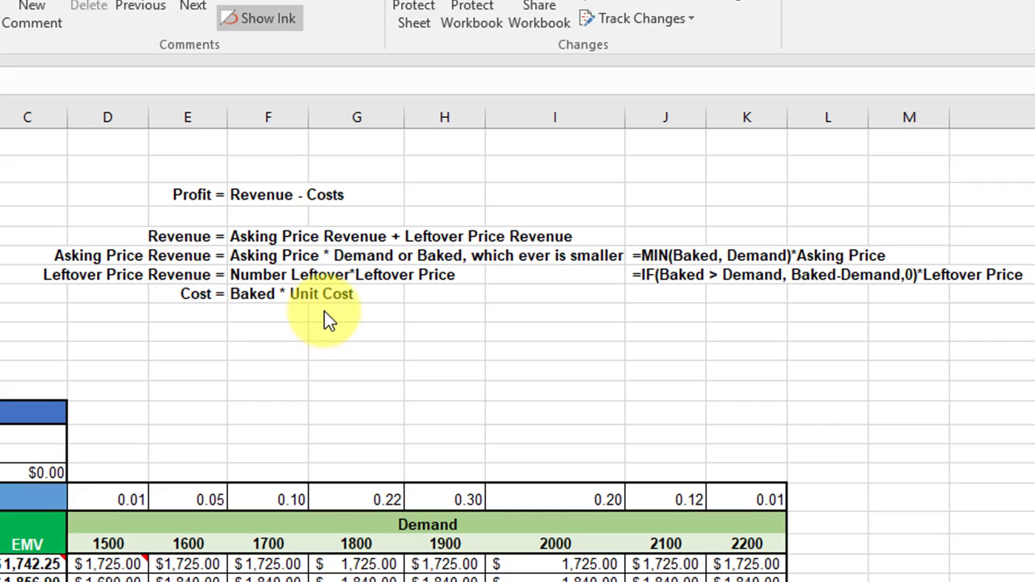
pyautogui.moveTo(608, 282)
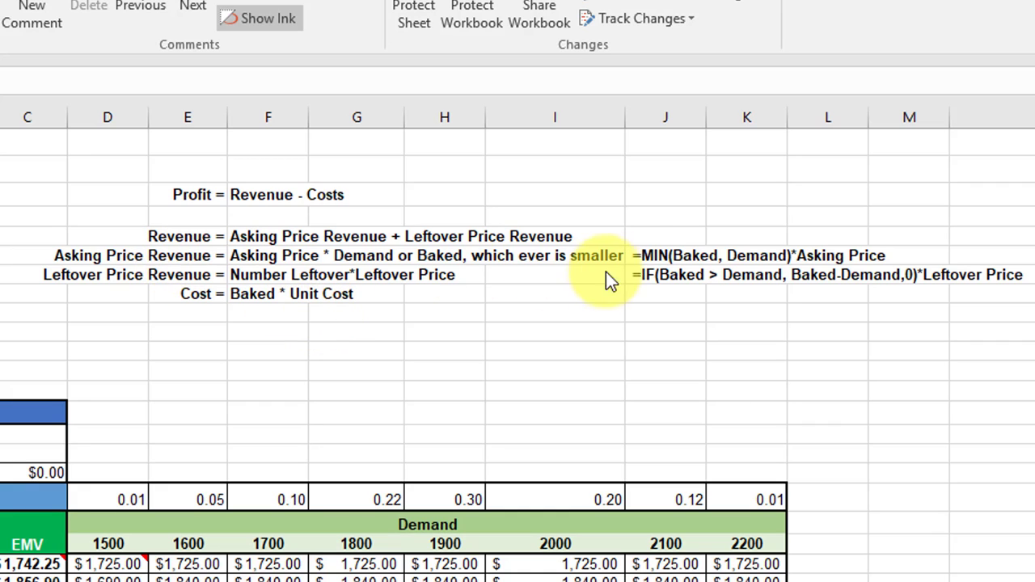
pyautogui.moveTo(437, 267)
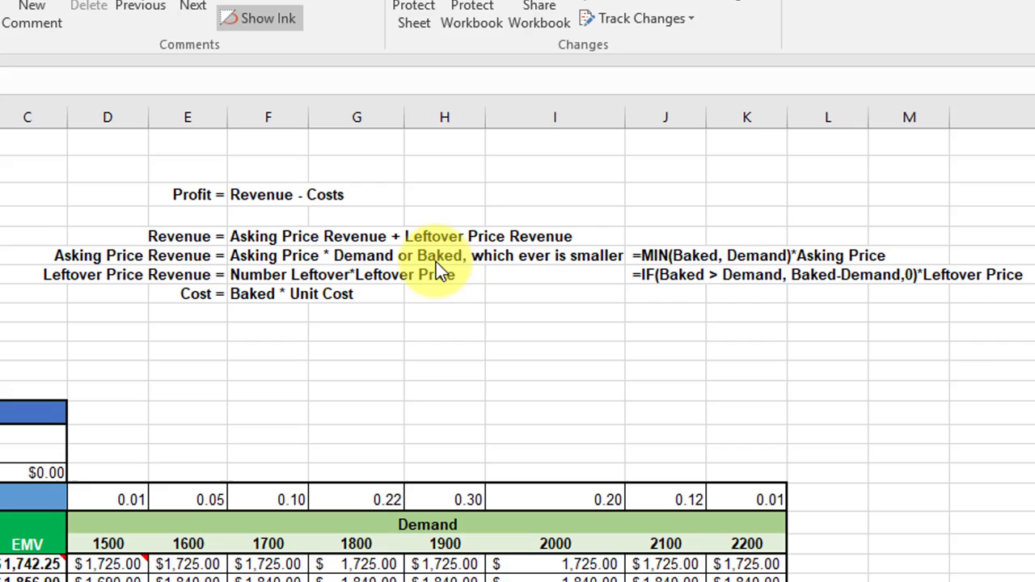
pyautogui.moveTo(369, 266)
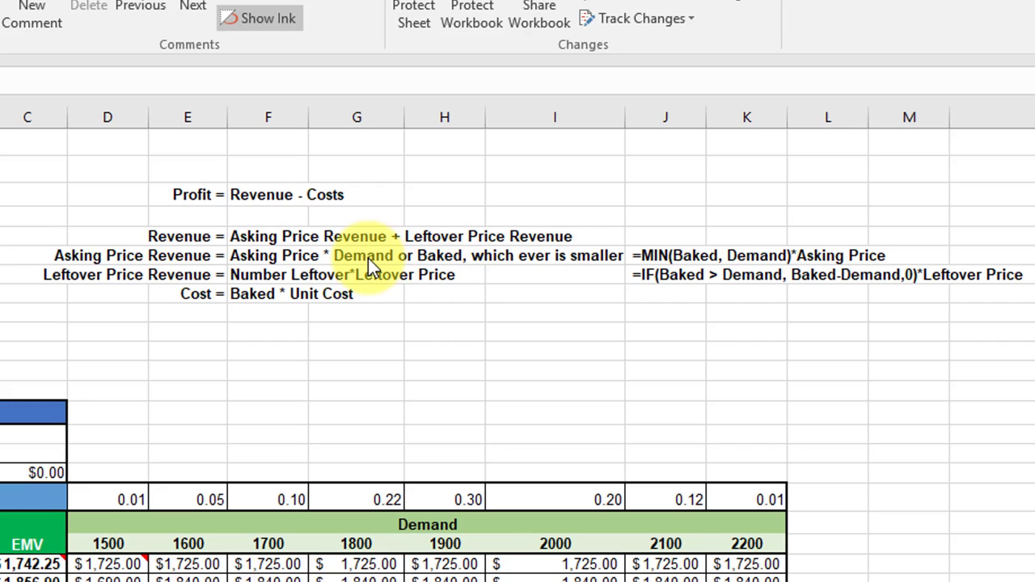
pyautogui.moveTo(450, 272)
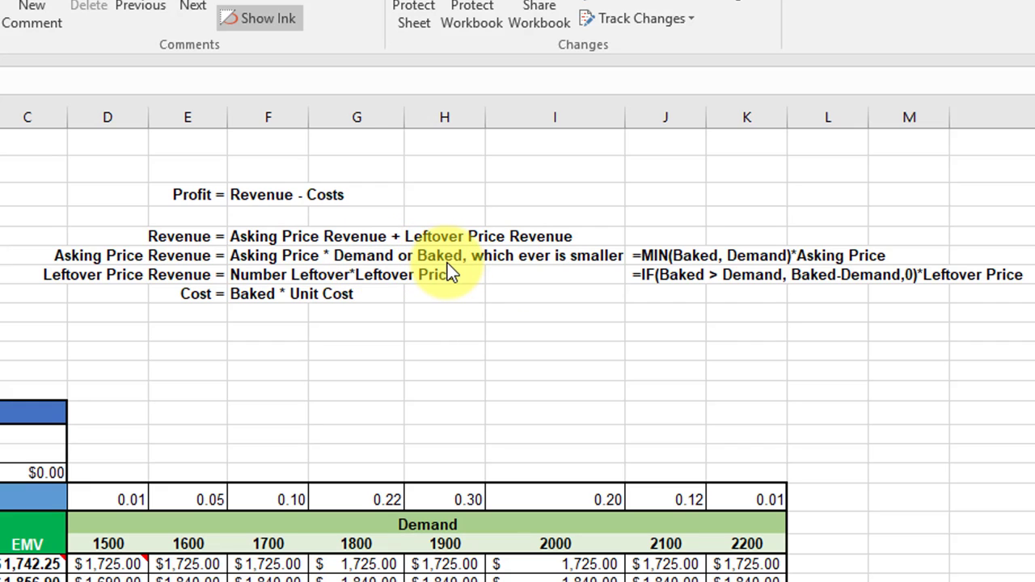
pyautogui.moveTo(647, 266)
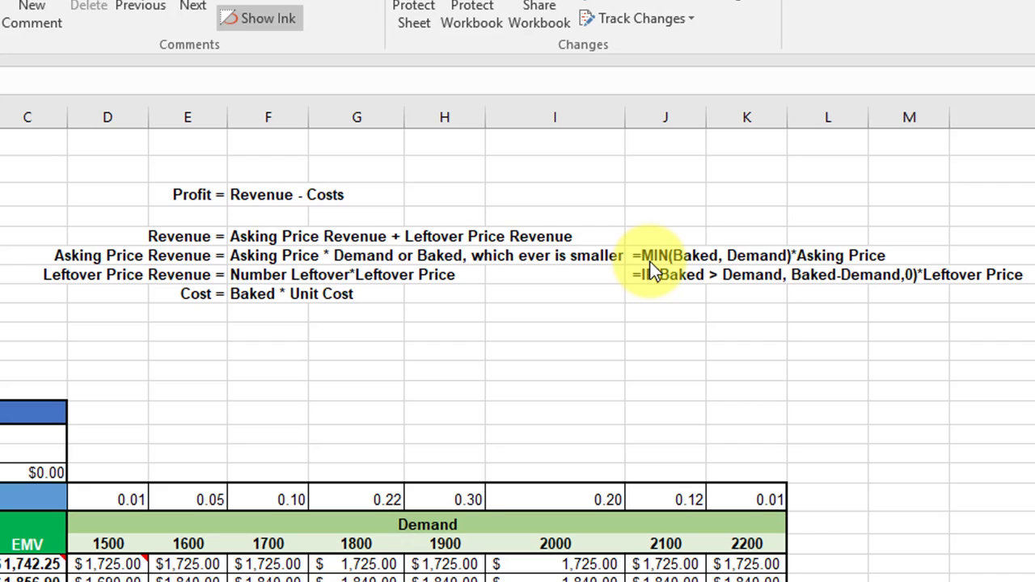
pyautogui.moveTo(744, 267)
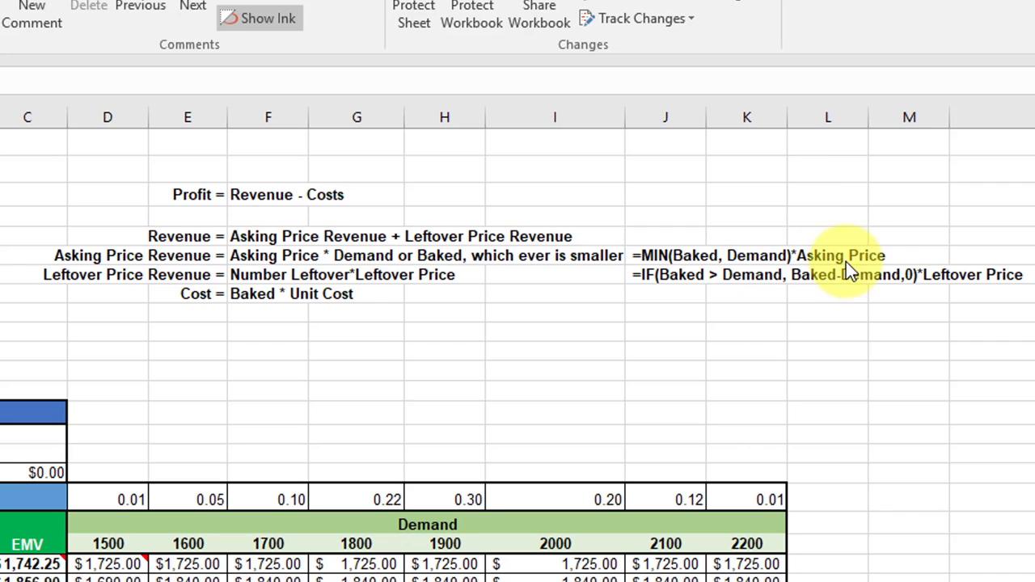
pyautogui.moveTo(877, 272)
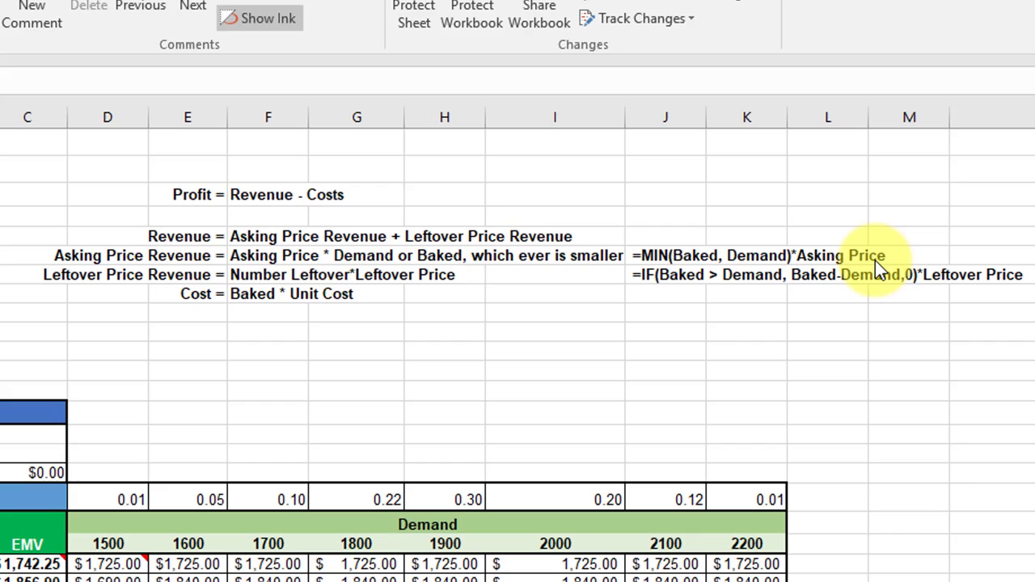
pyautogui.moveTo(182, 283)
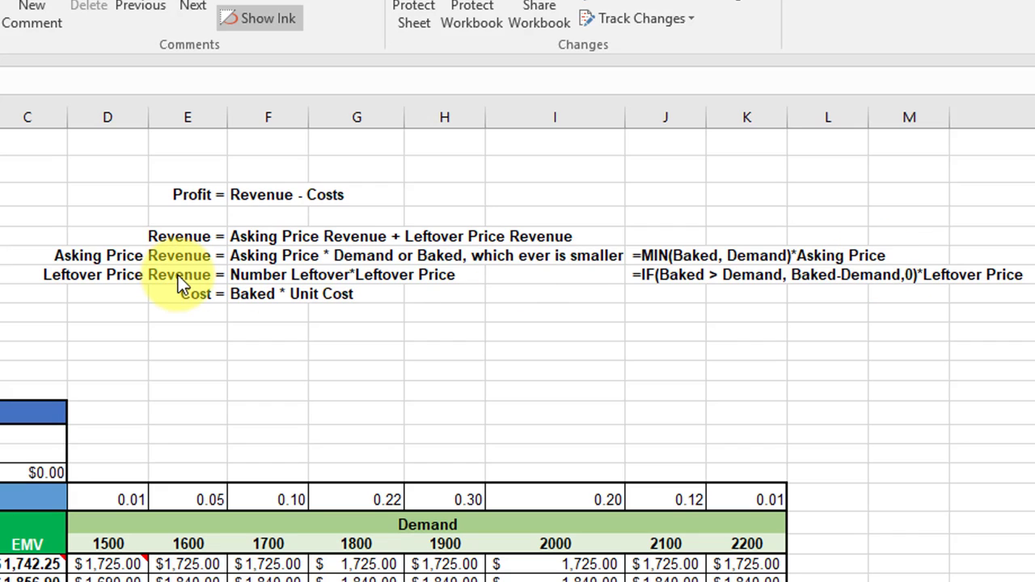
pyautogui.moveTo(639, 291)
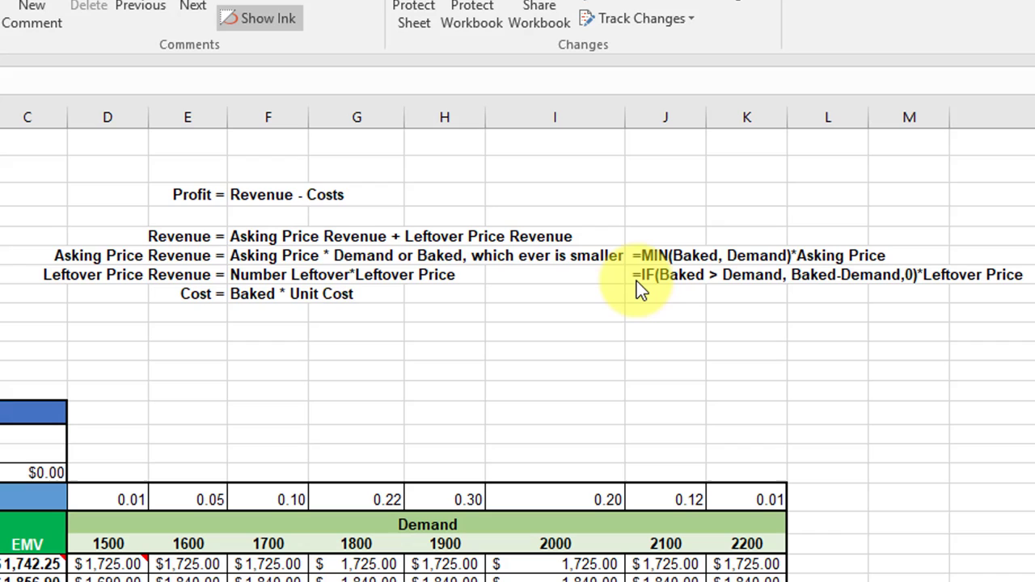
pyautogui.moveTo(679, 288)
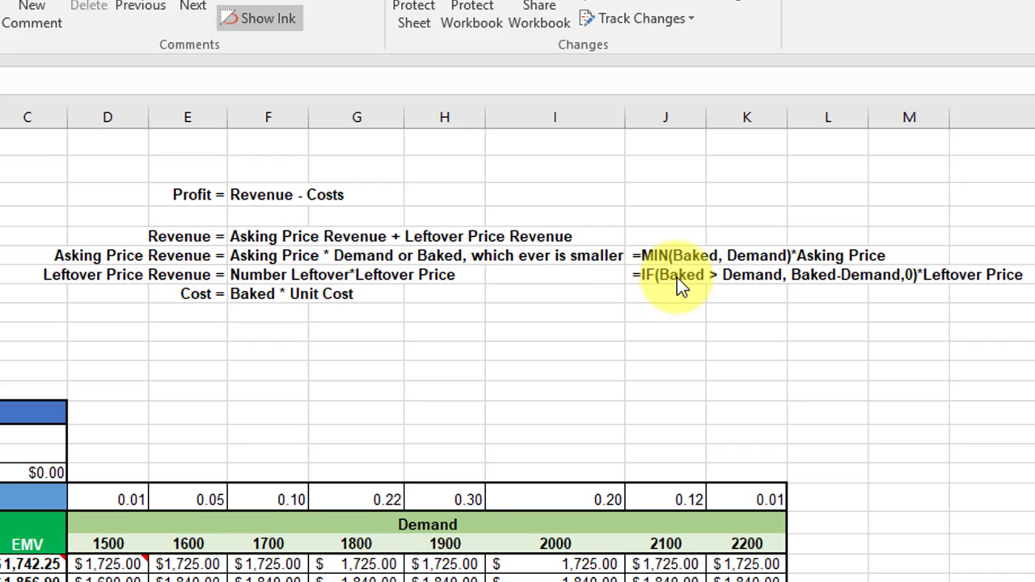
pyautogui.moveTo(744, 284)
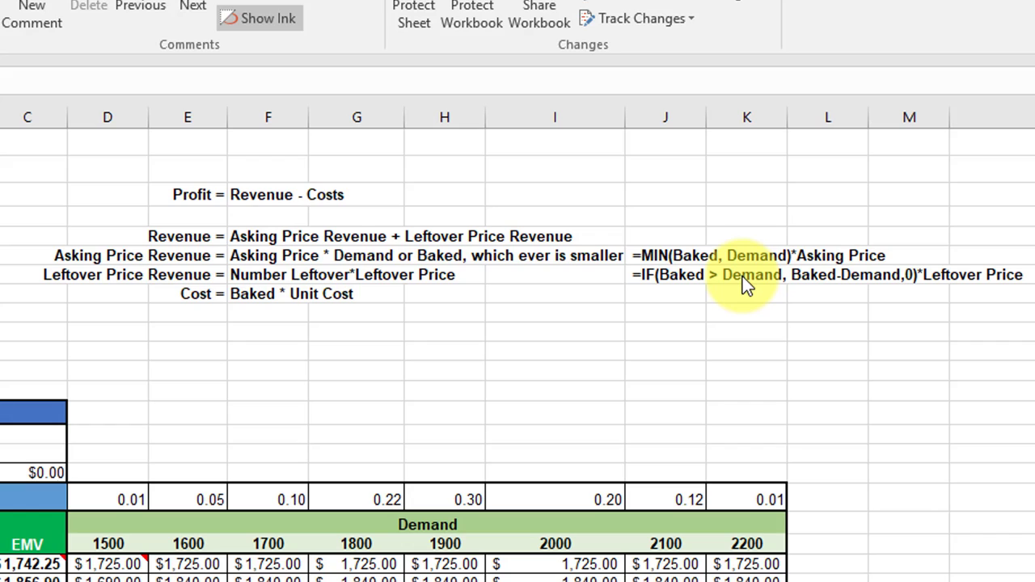
pyautogui.moveTo(833, 288)
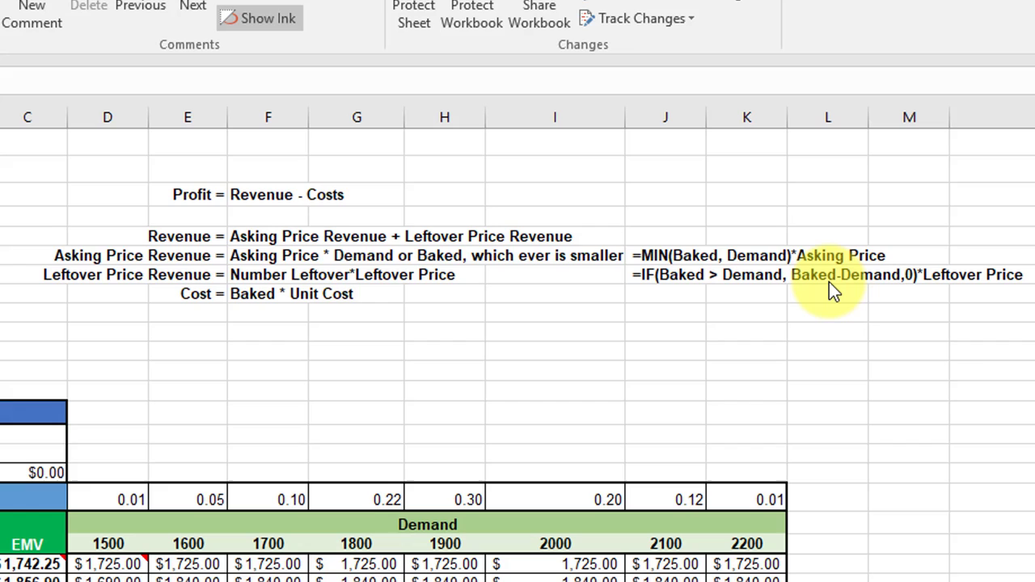
pyautogui.moveTo(857, 289)
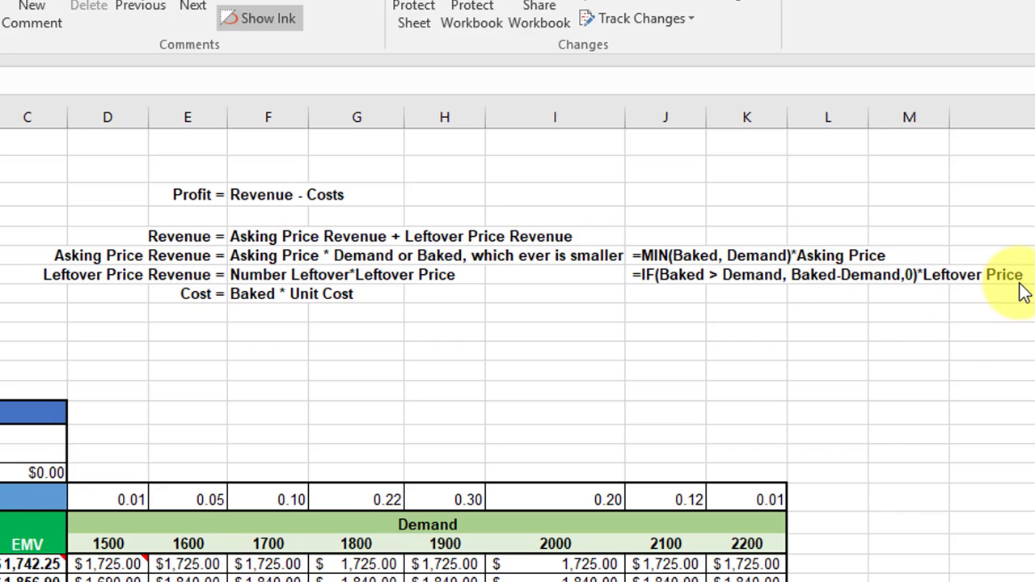
pyautogui.moveTo(693, 291)
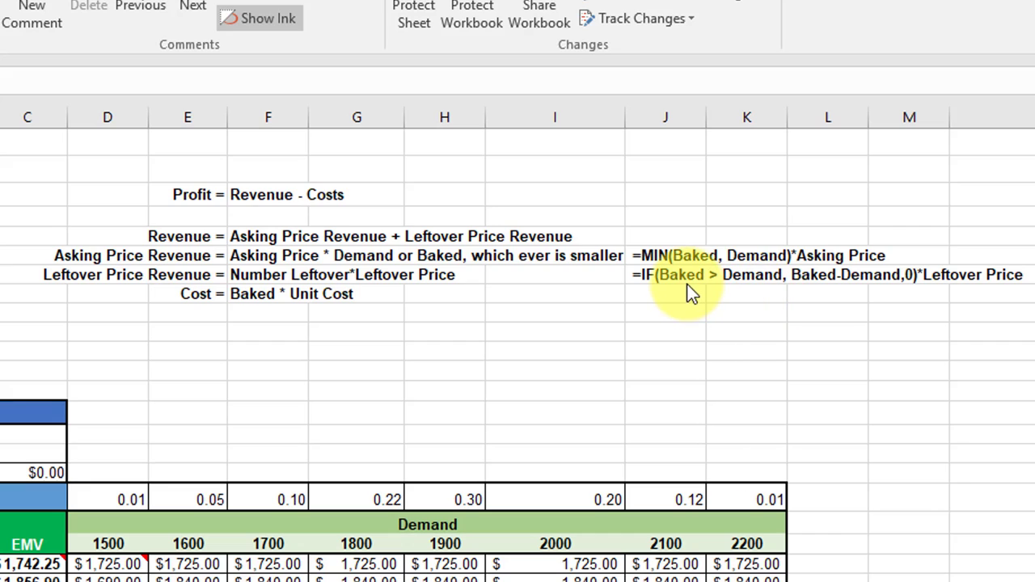
pyautogui.moveTo(736, 291)
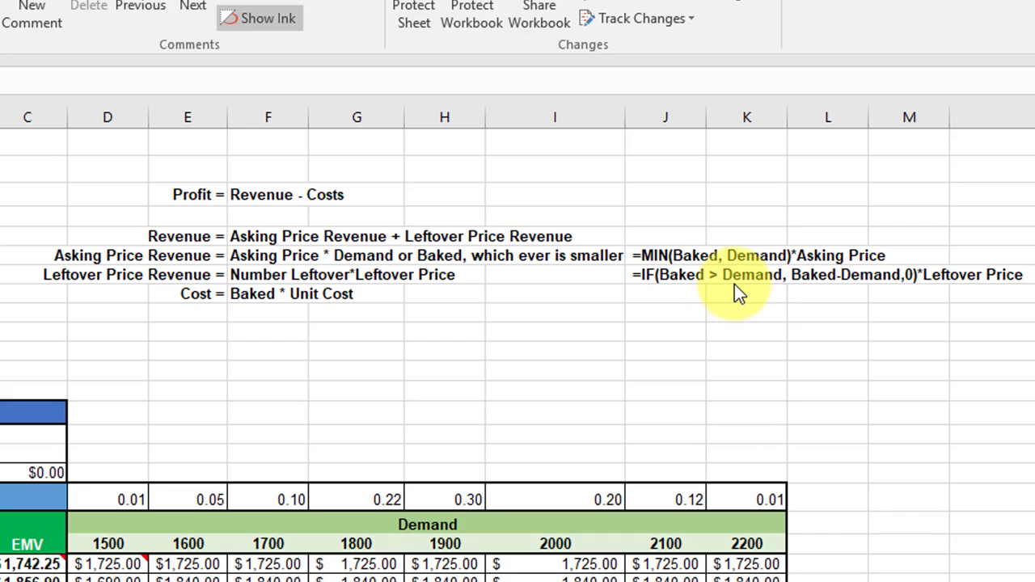
pyautogui.moveTo(743, 291)
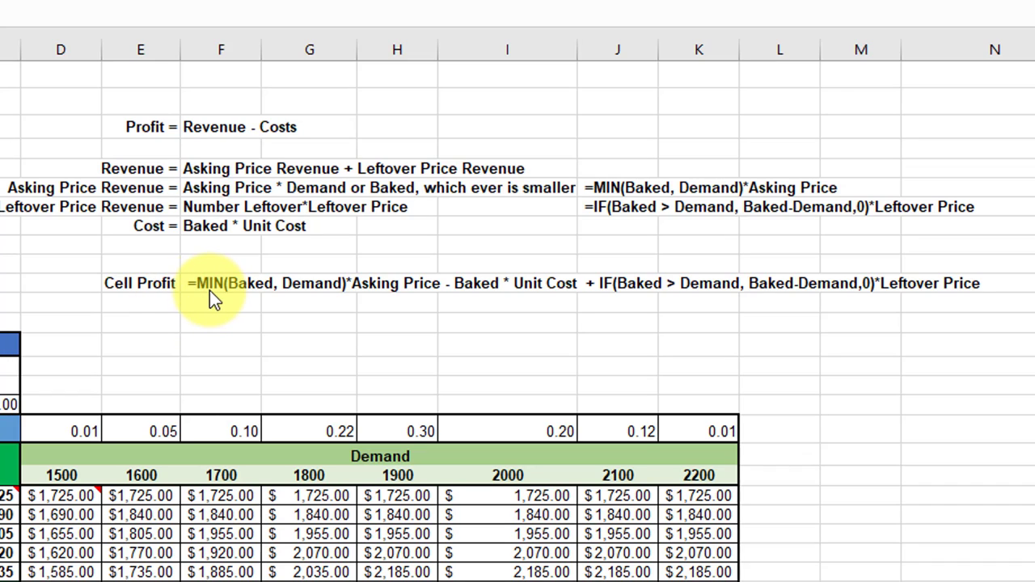
pyautogui.moveTo(178, 297)
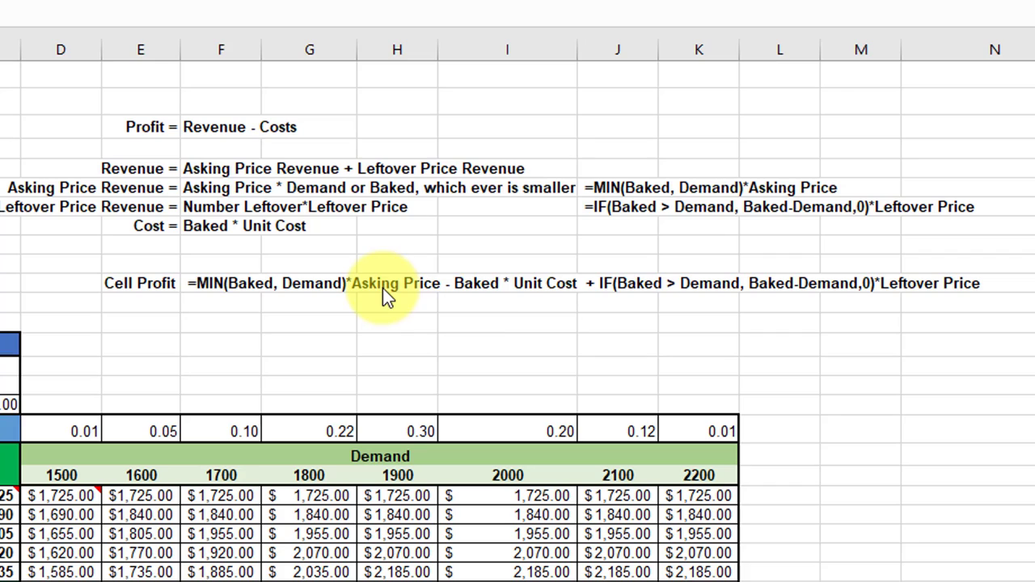
pyautogui.moveTo(472, 291)
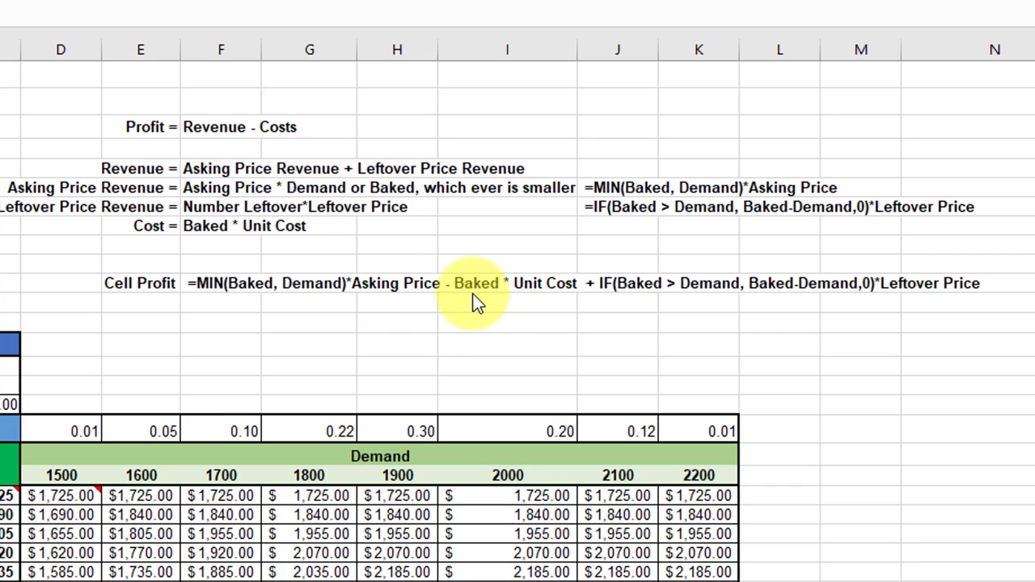
pyautogui.moveTo(526, 299)
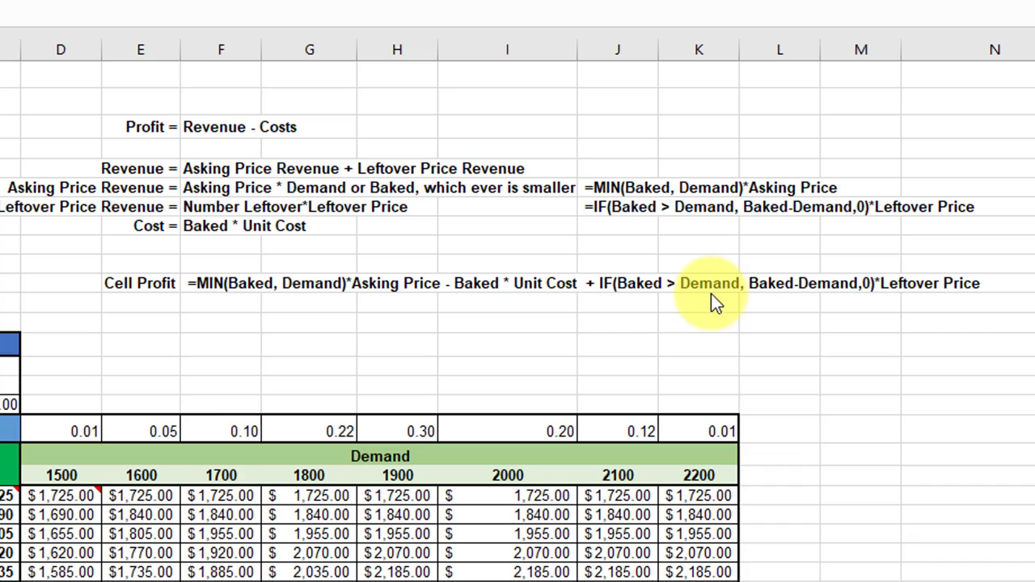
pyautogui.moveTo(806, 294)
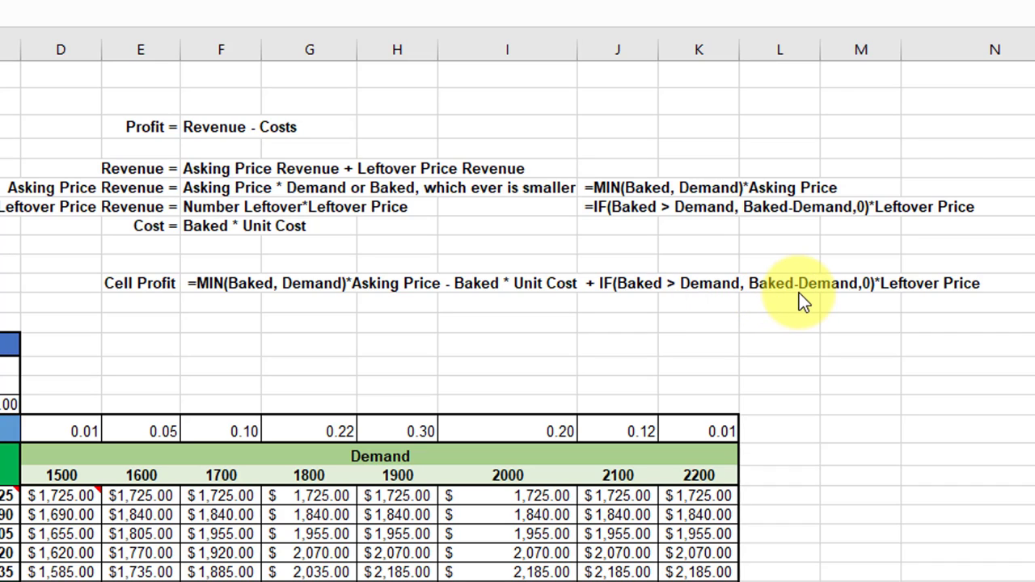
pyautogui.moveTo(919, 297)
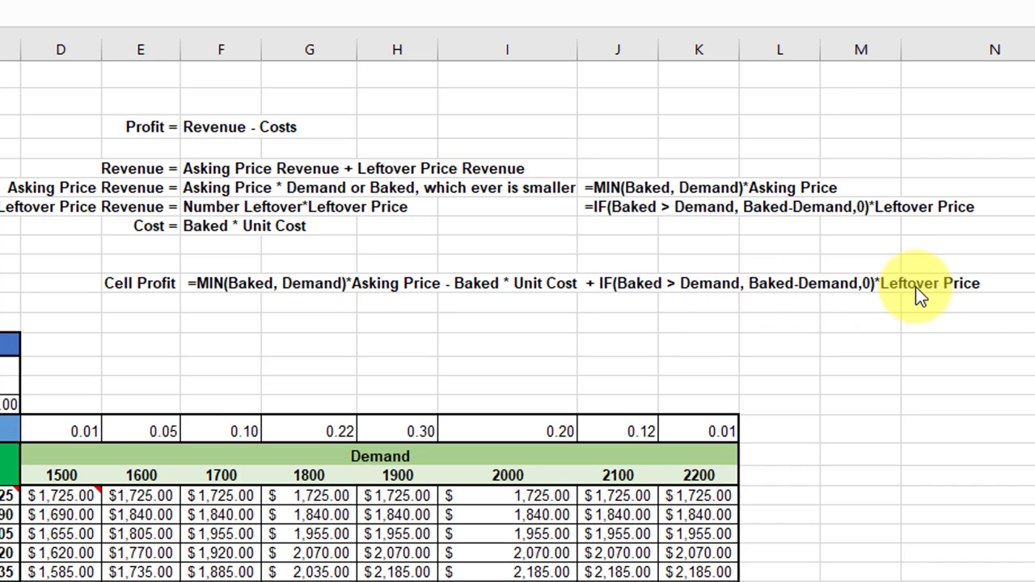
pyautogui.moveTo(865, 298)
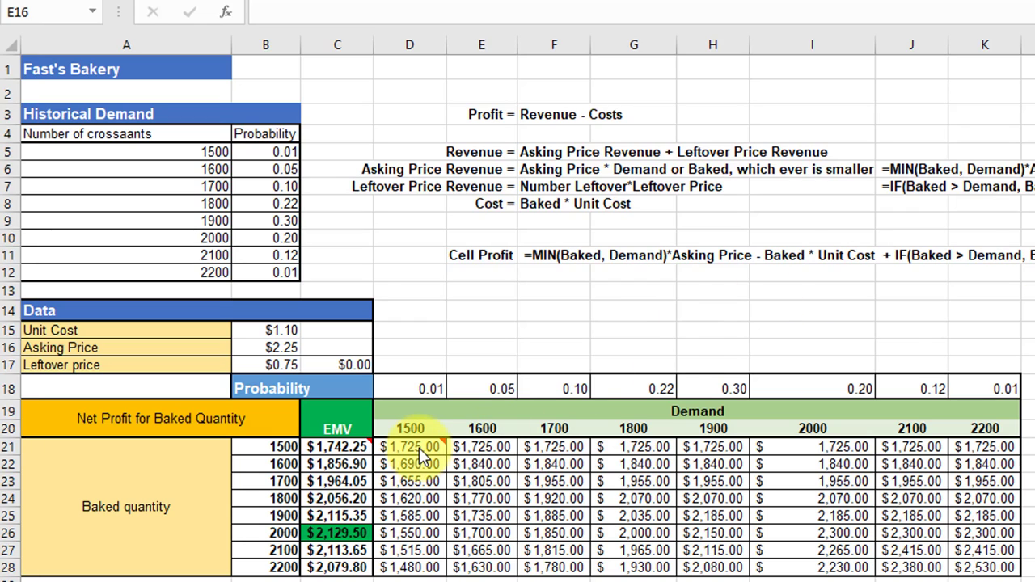
# Reveal the MIN/IF net-profit formula note on payoff cell D21
pyautogui.click(411, 446)
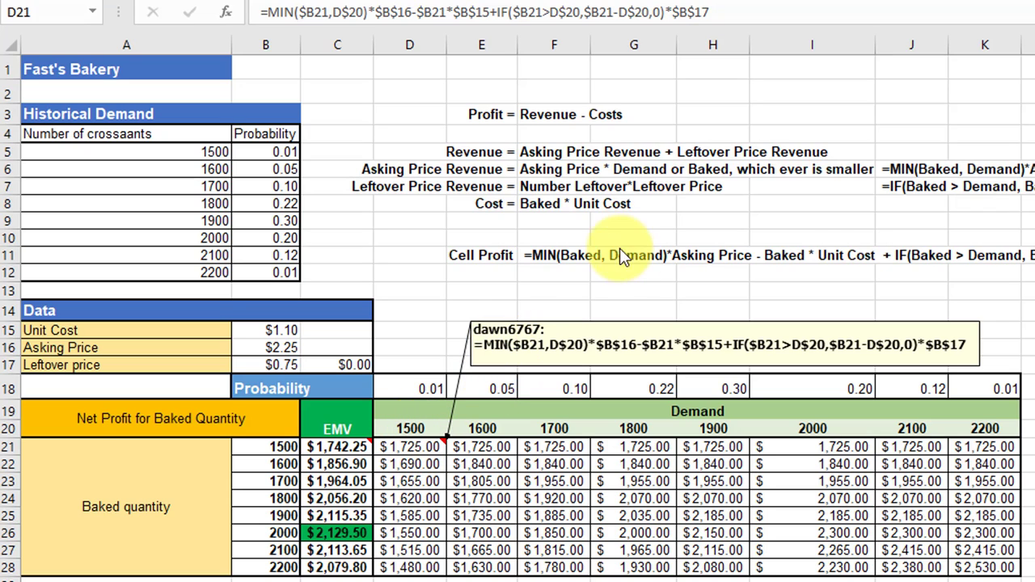
pyautogui.moveTo(647, 288)
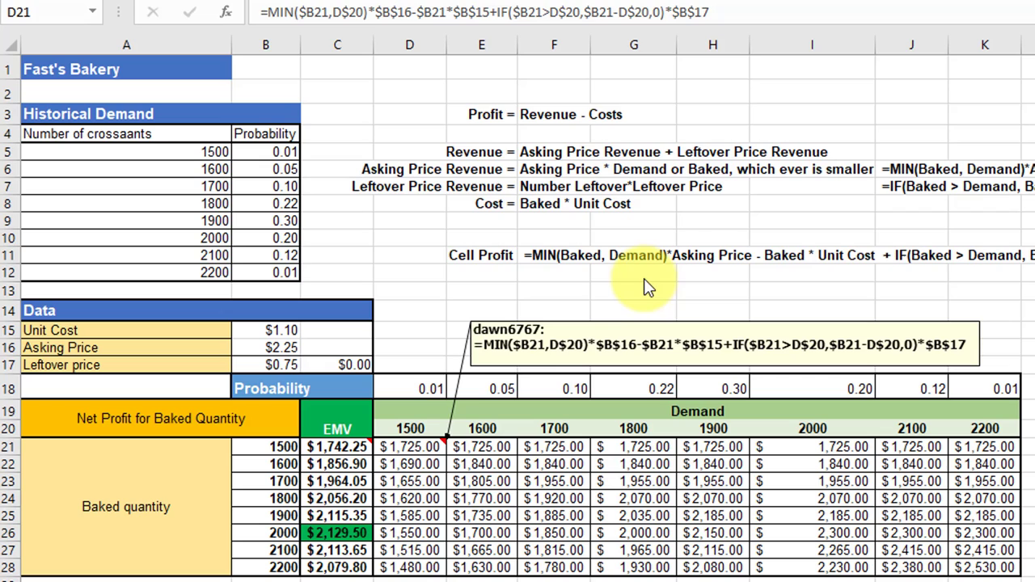
pyautogui.moveTo(537, 363)
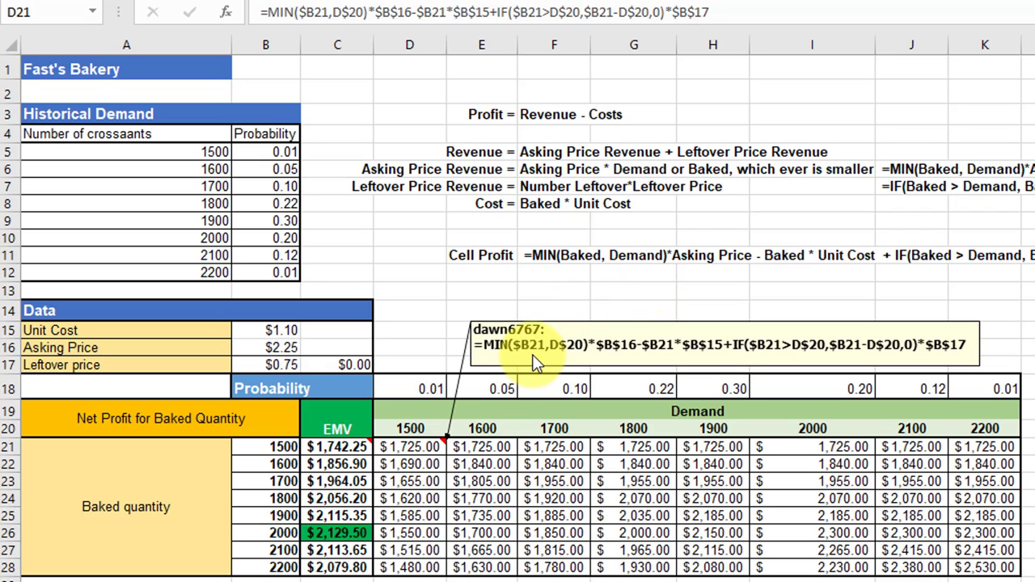
pyautogui.moveTo(611, 366)
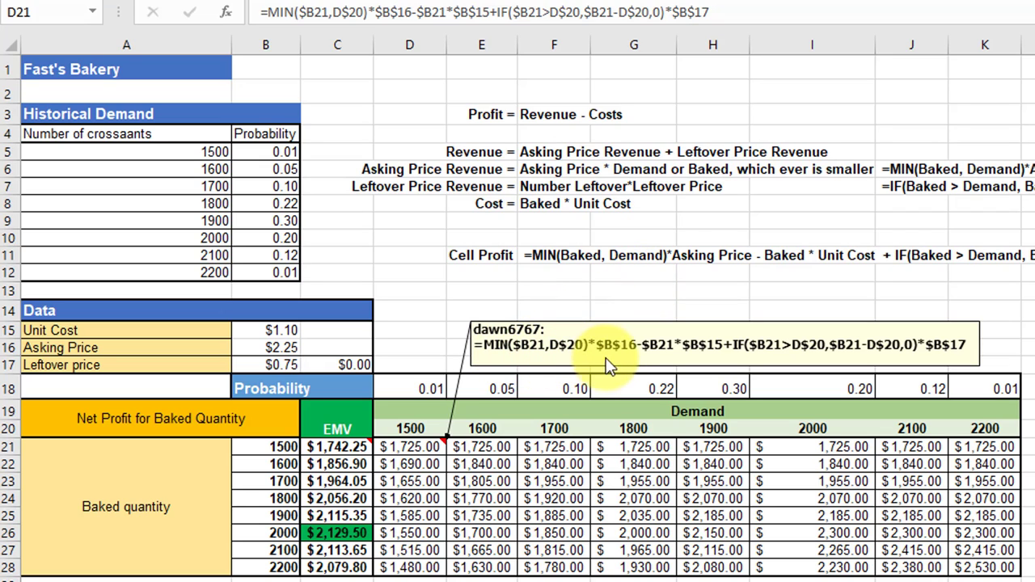
pyautogui.moveTo(623, 359)
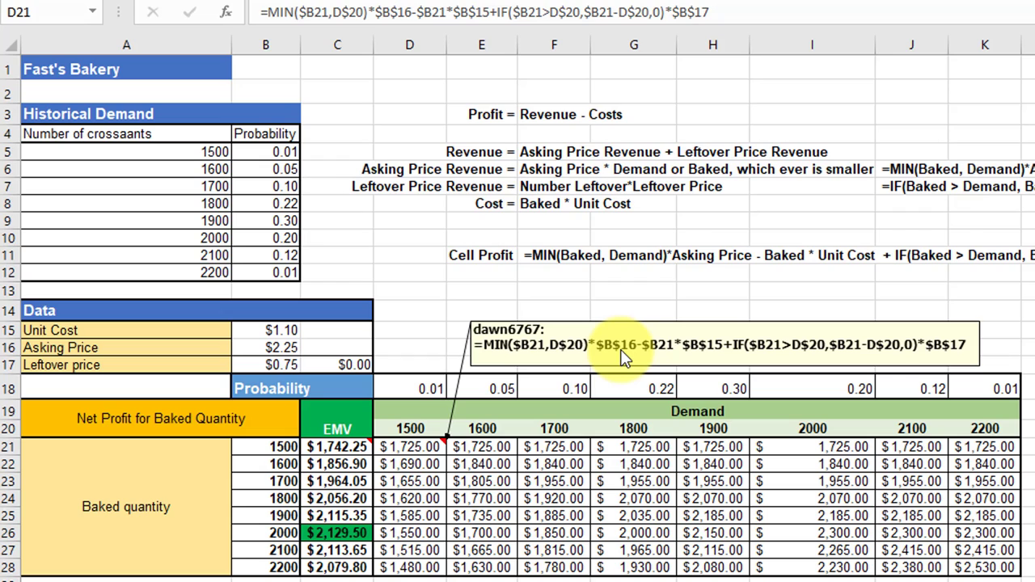
pyautogui.moveTo(663, 359)
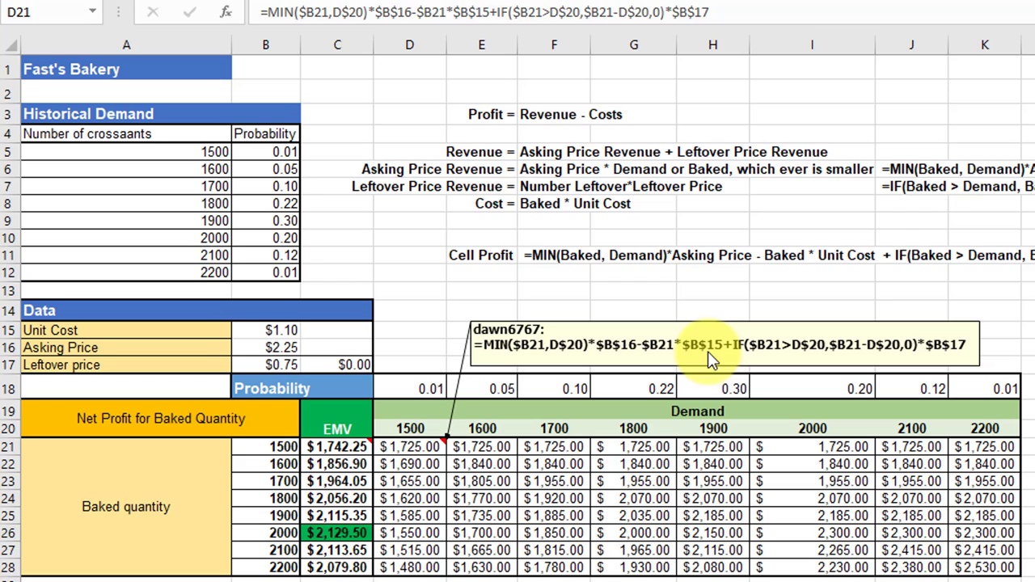
pyautogui.moveTo(768, 362)
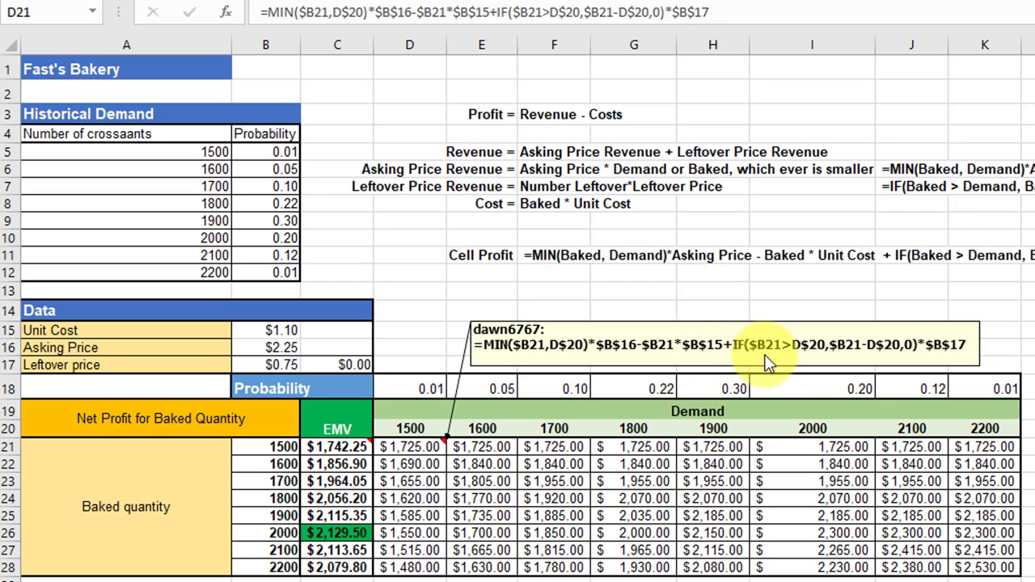
pyautogui.moveTo(795, 356)
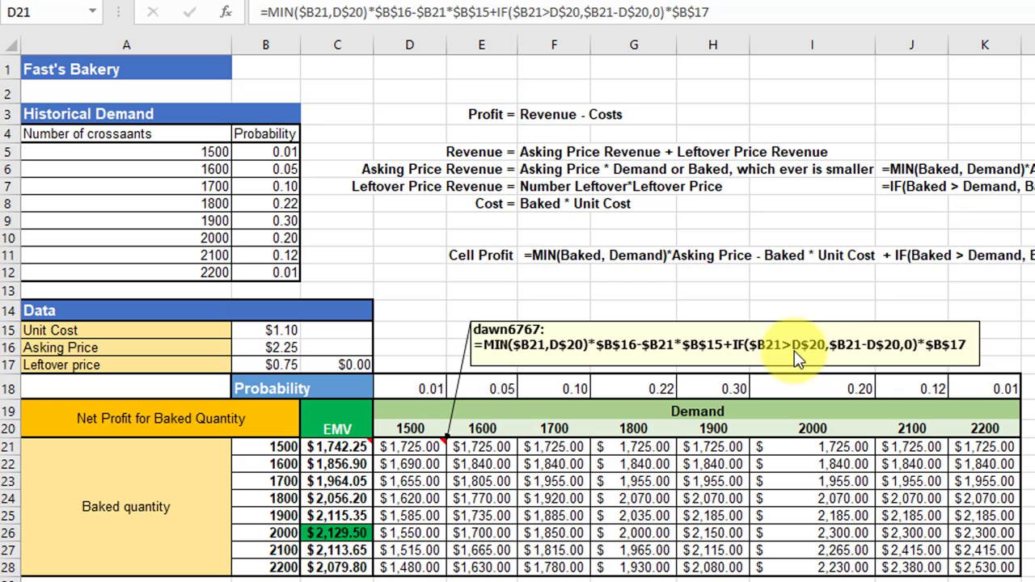
pyautogui.moveTo(850, 355)
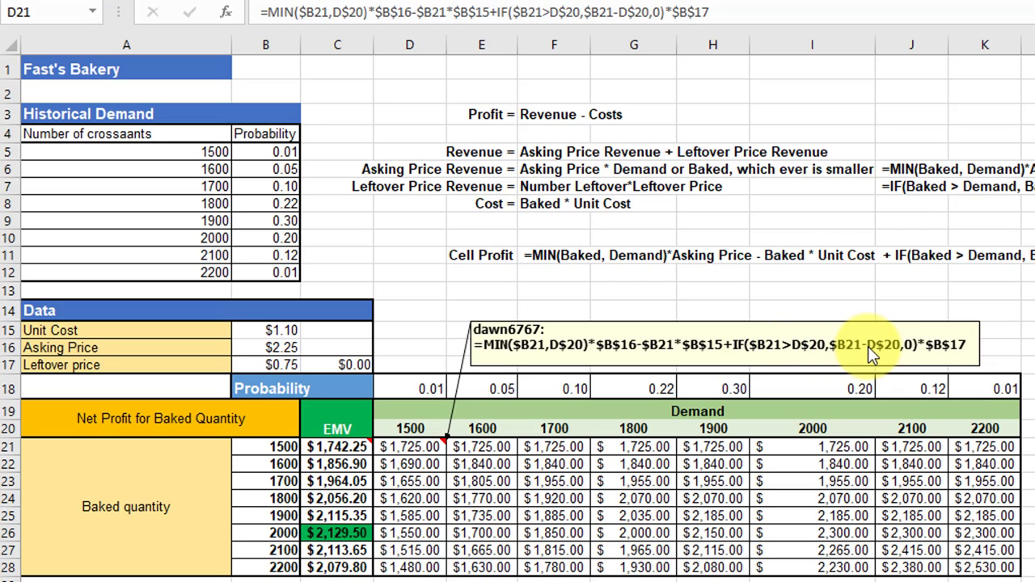
pyautogui.moveTo(947, 356)
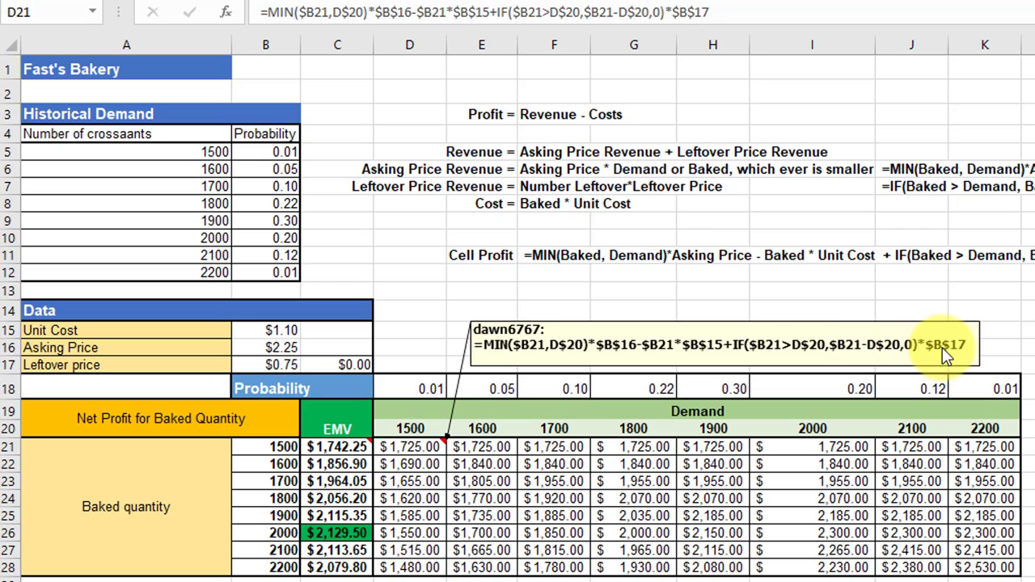
pyautogui.moveTo(938, 359)
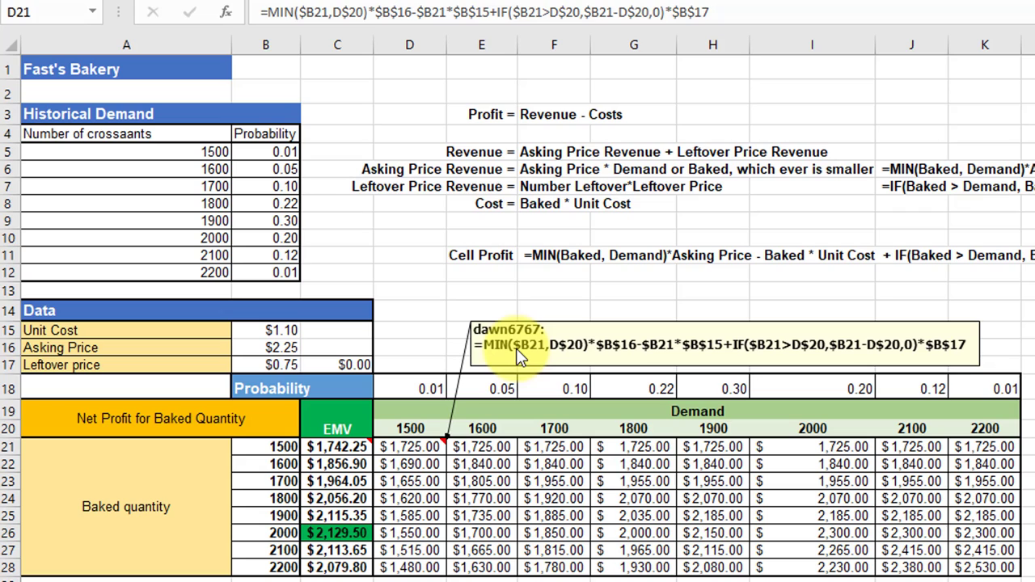
pyautogui.moveTo(607, 356)
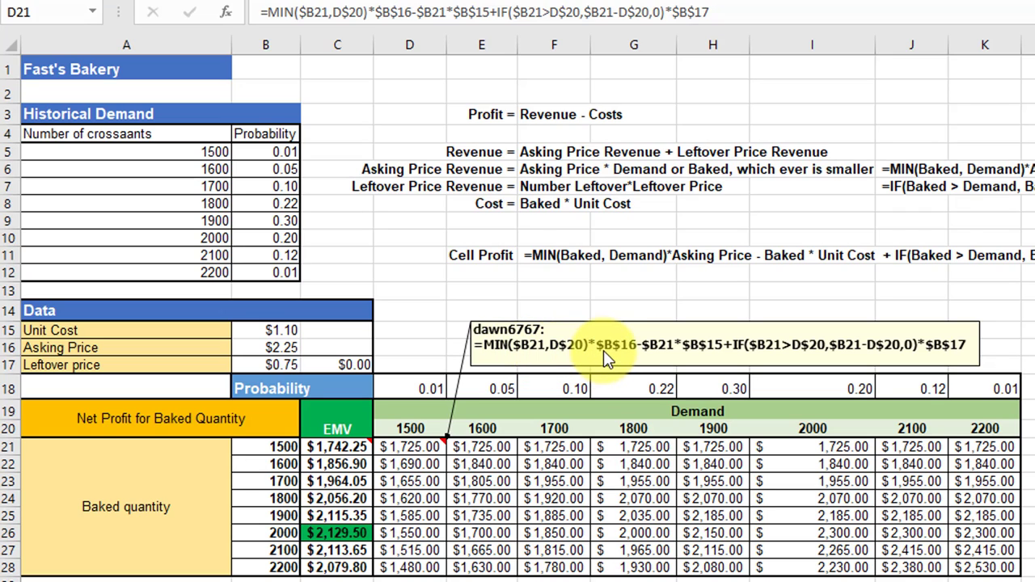
pyautogui.moveTo(618, 358)
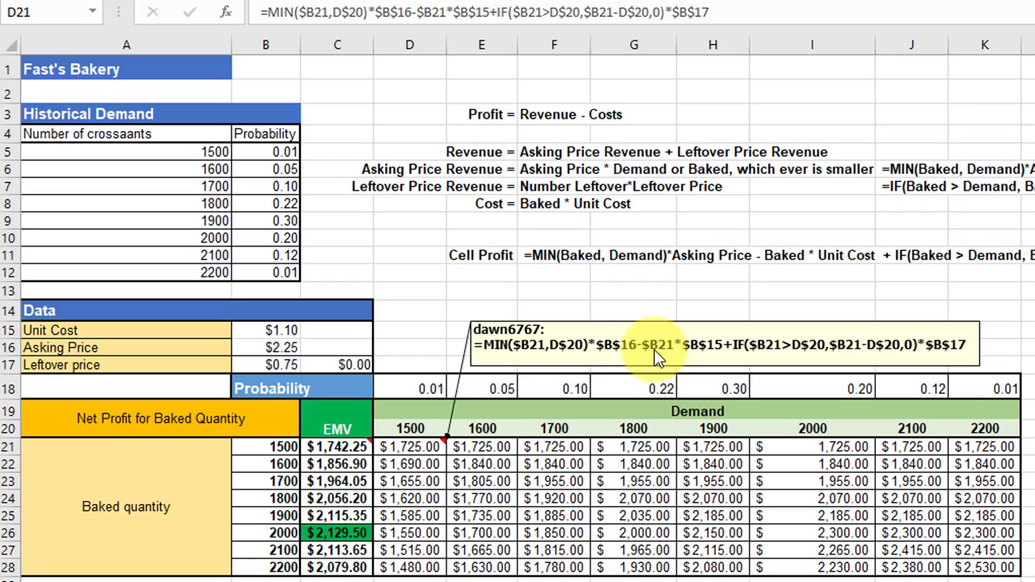
pyautogui.moveTo(962, 362)
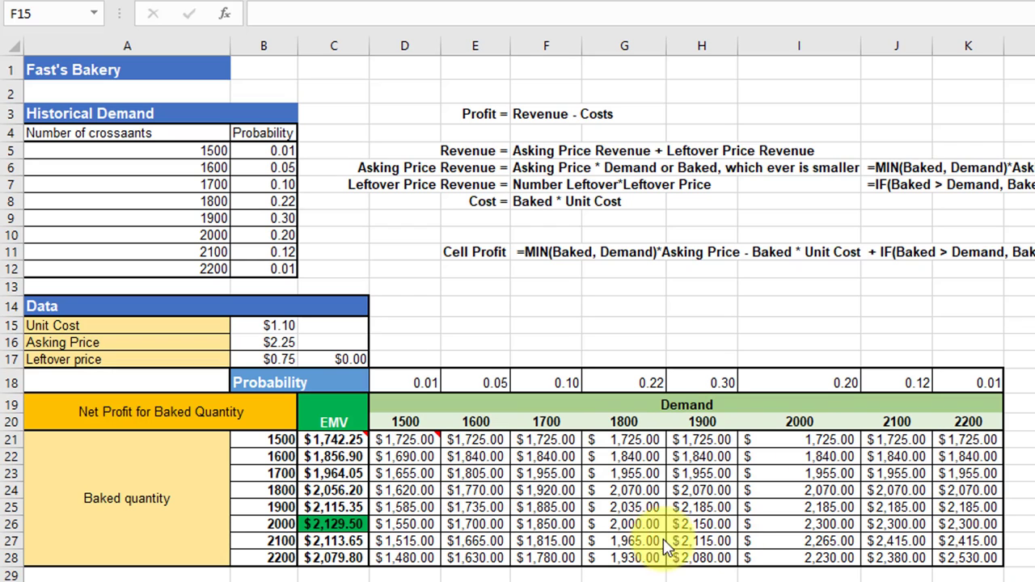
pyautogui.moveTo(958, 450)
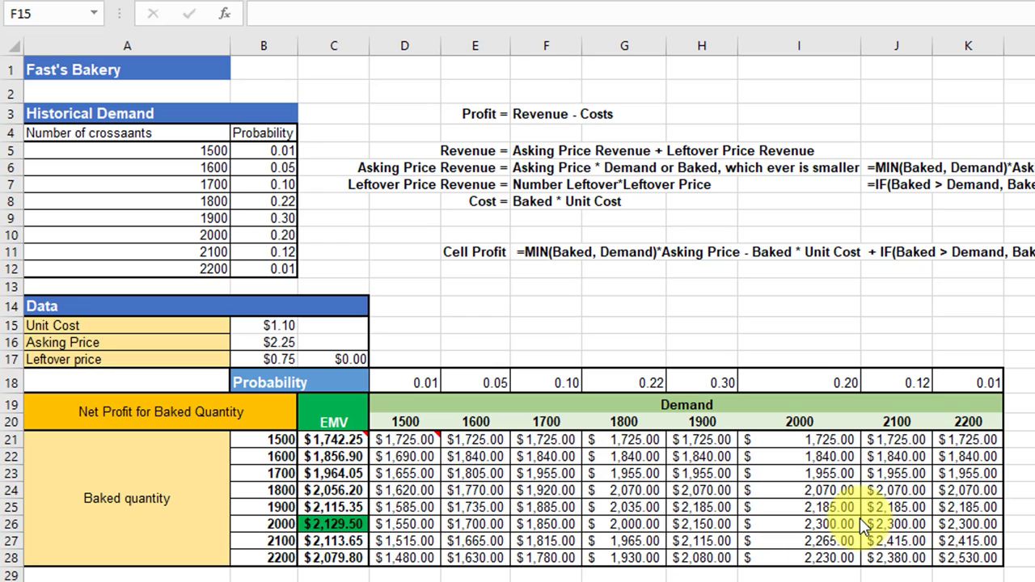
# Reveal the =SUMPRODUCT($D$18:$K$18,D21:K21) note on EMV cell C21
pyautogui.click(333, 440)
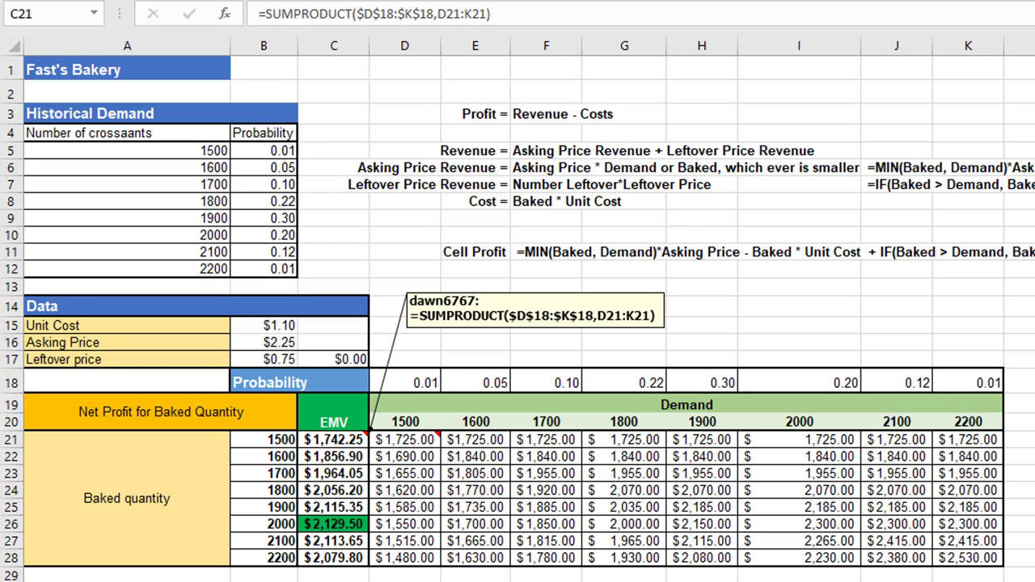
pyautogui.moveTo(784, 348)
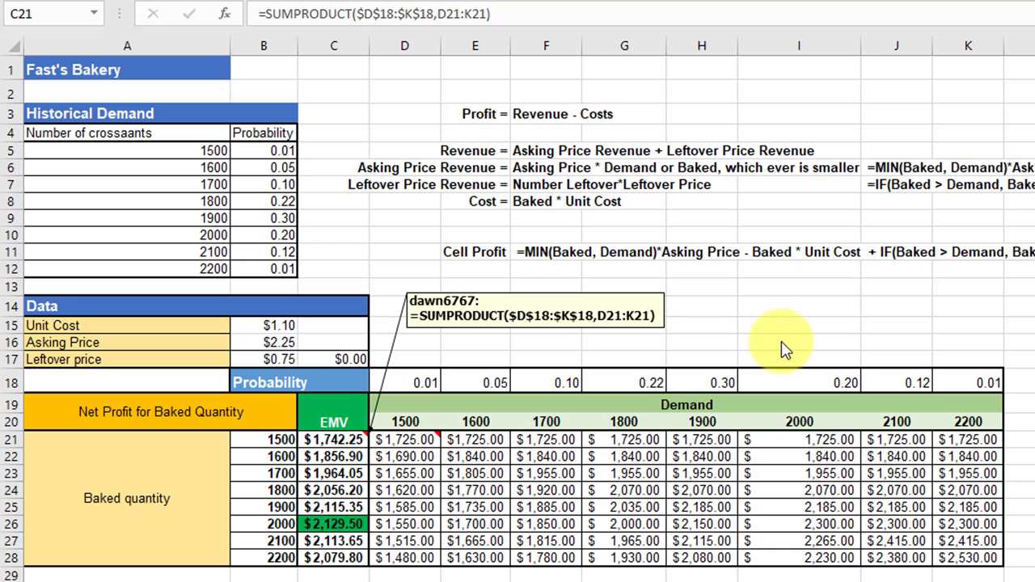
pyautogui.moveTo(741, 363)
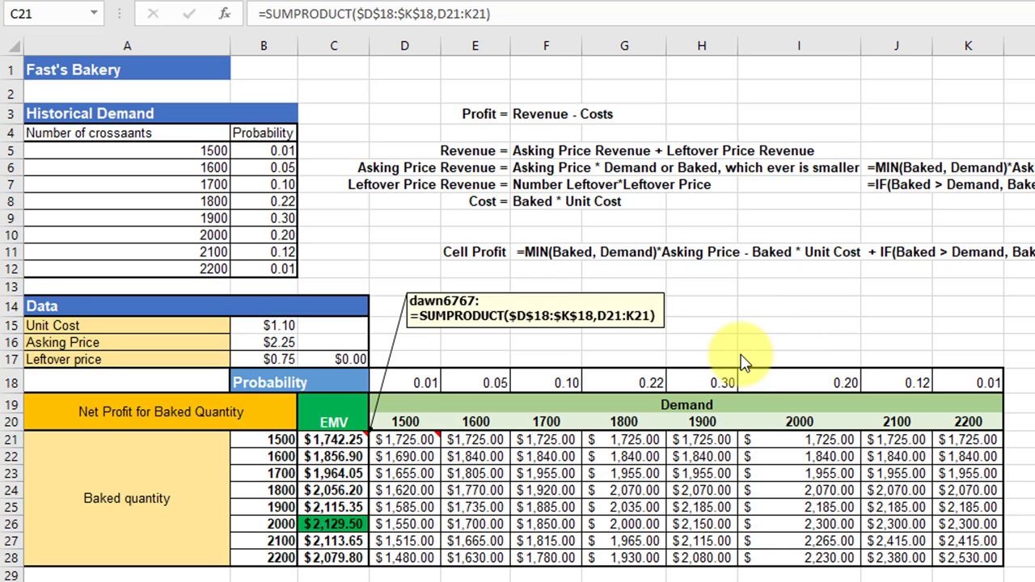
pyautogui.moveTo(534, 378)
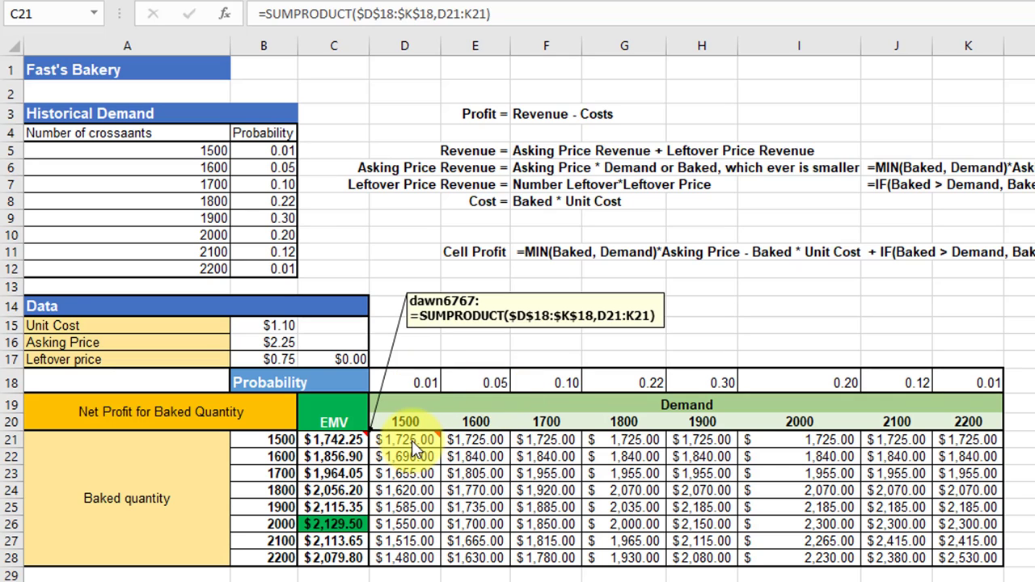
pyautogui.moveTo(498, 382)
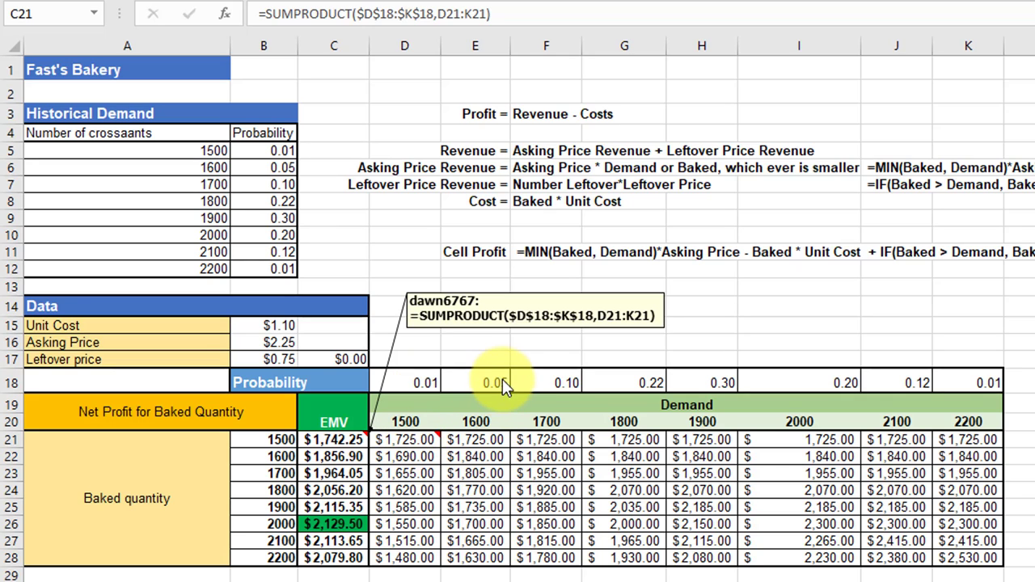